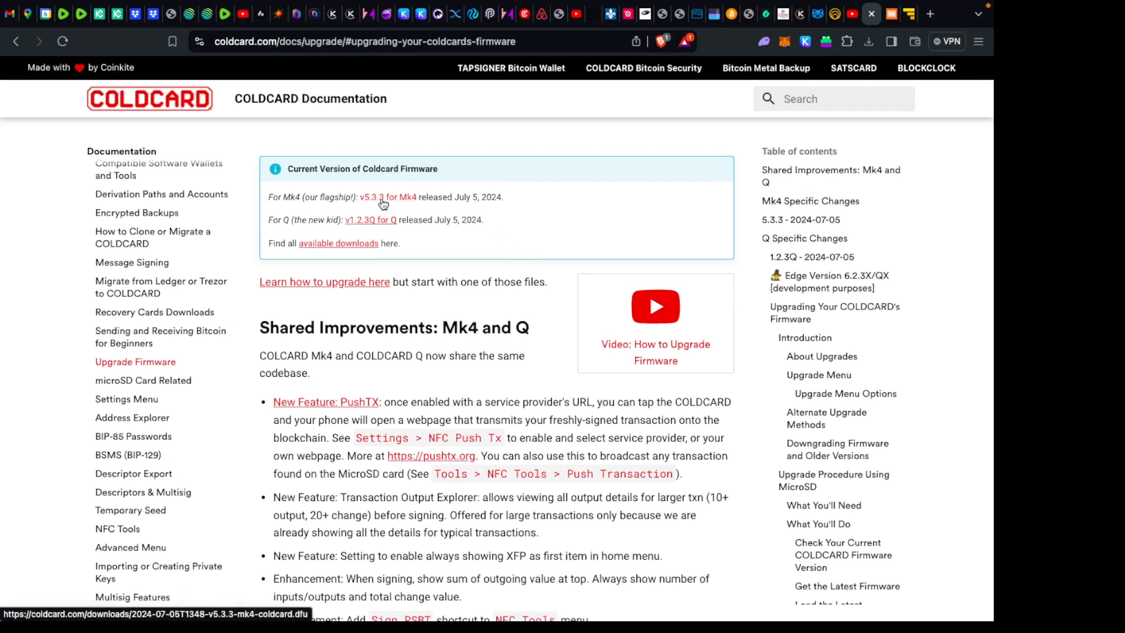
- Download the 'v5.3.3 for Mk4' firmware to the SD MICRO card and check recent downloads
click(379, 196)
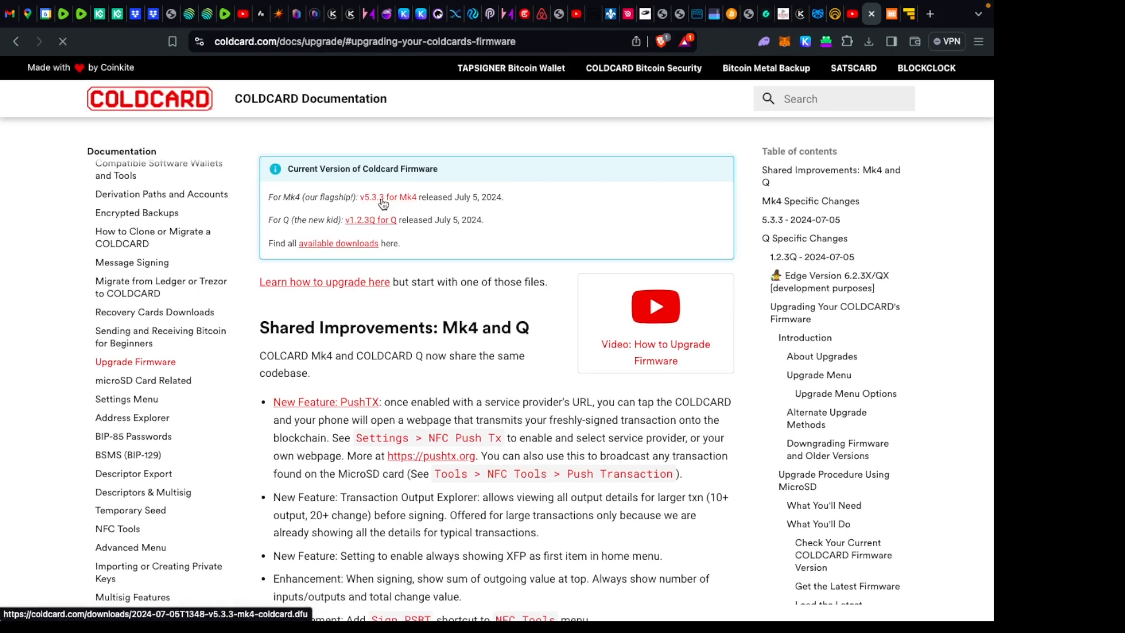
click(379, 197)
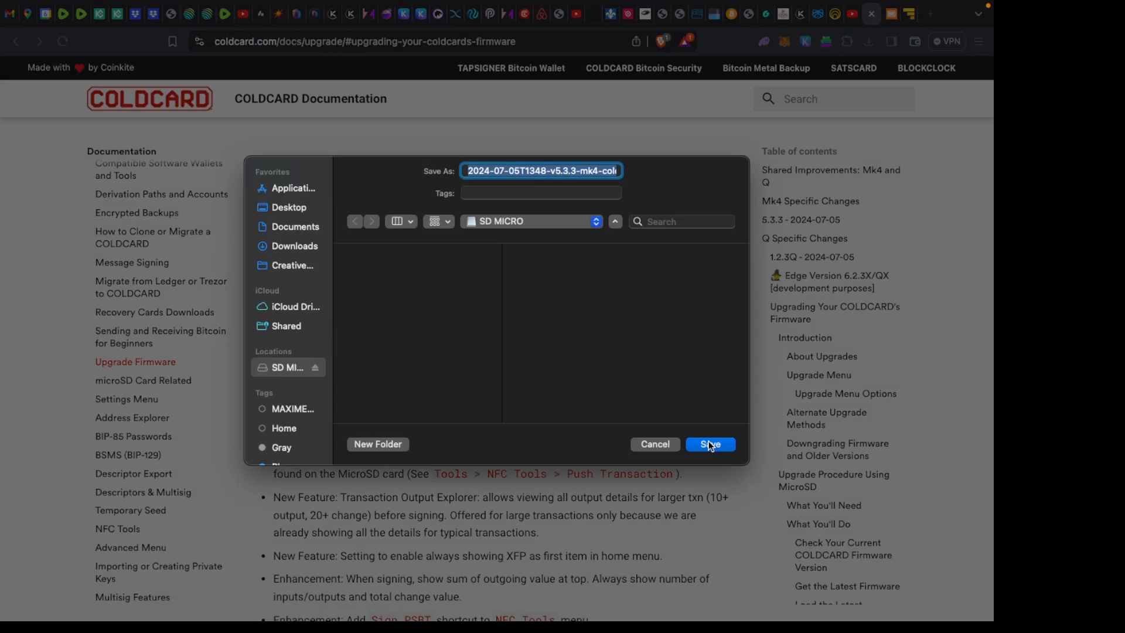
click(710, 443)
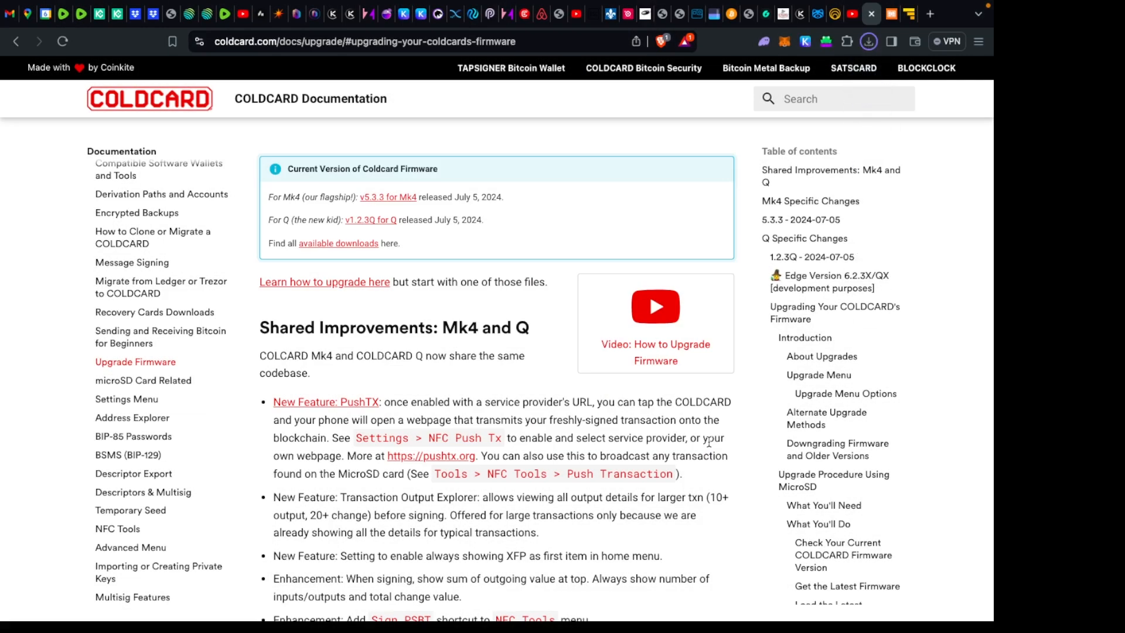
click(867, 41)
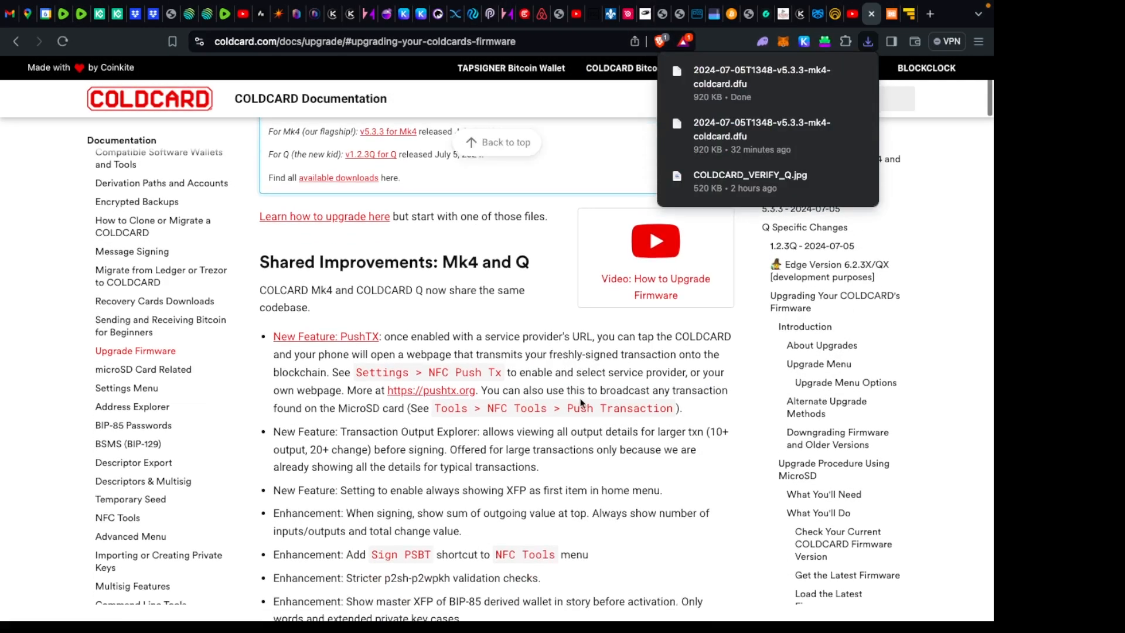
- Scroll to 'What You'll Do' and follow 'Go to the verification instructions'
scroll(down, 3)
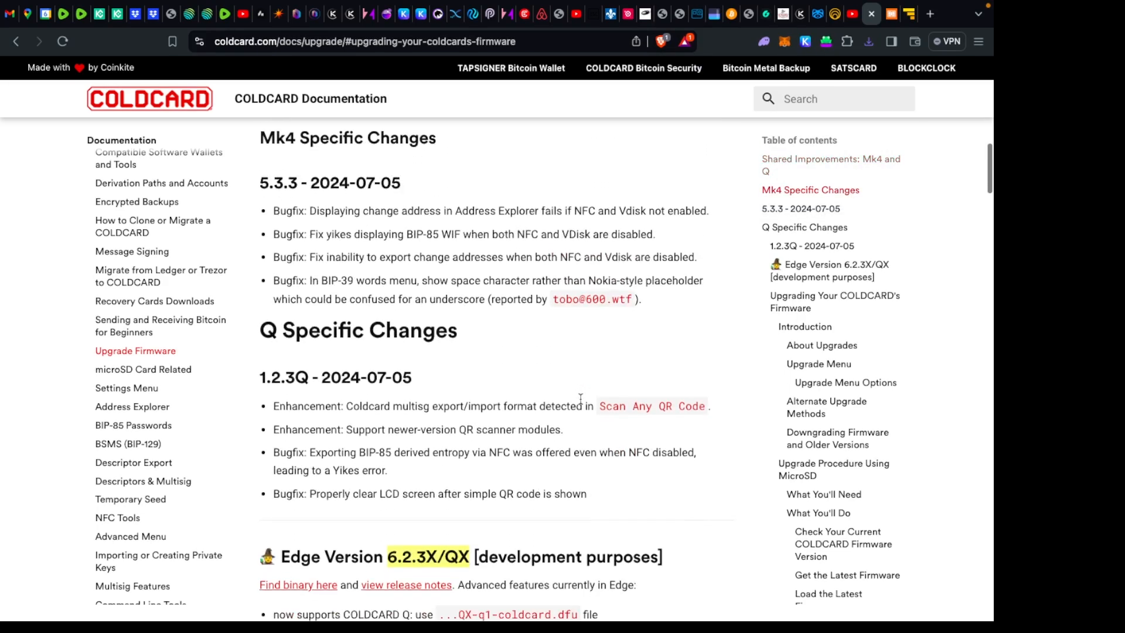
scroll(down, 3)
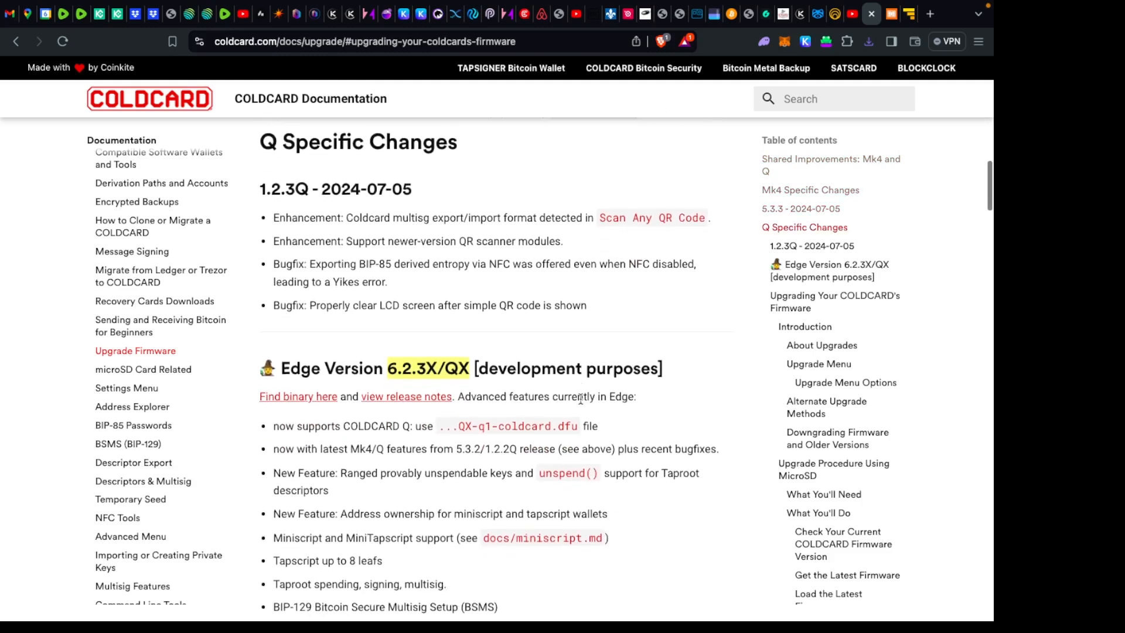
scroll(down, 3)
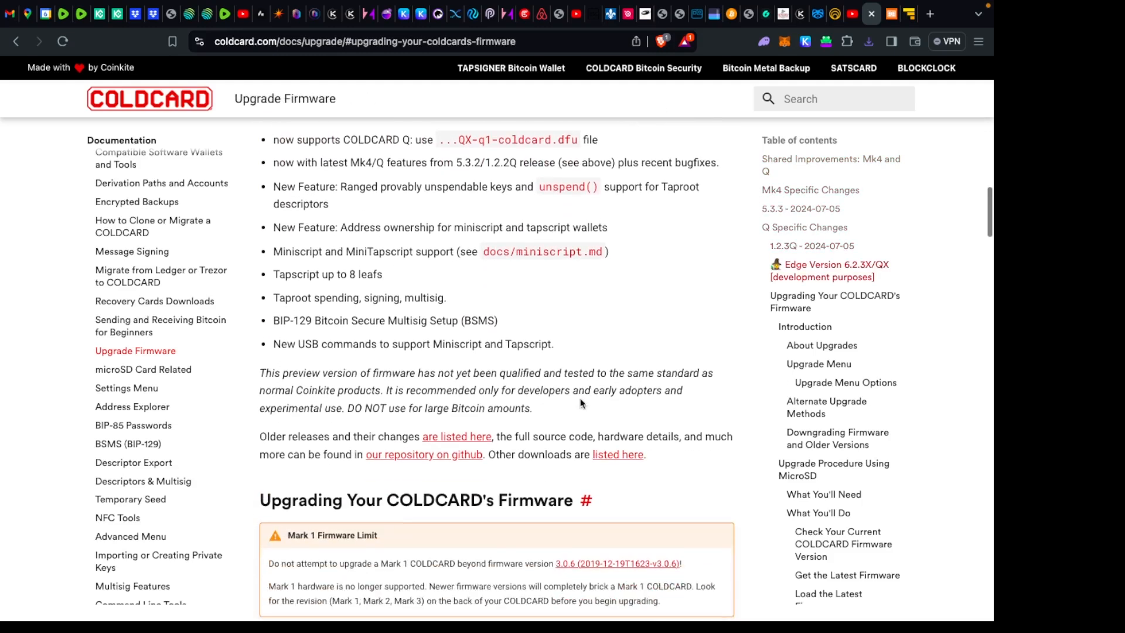
scroll(down, 3)
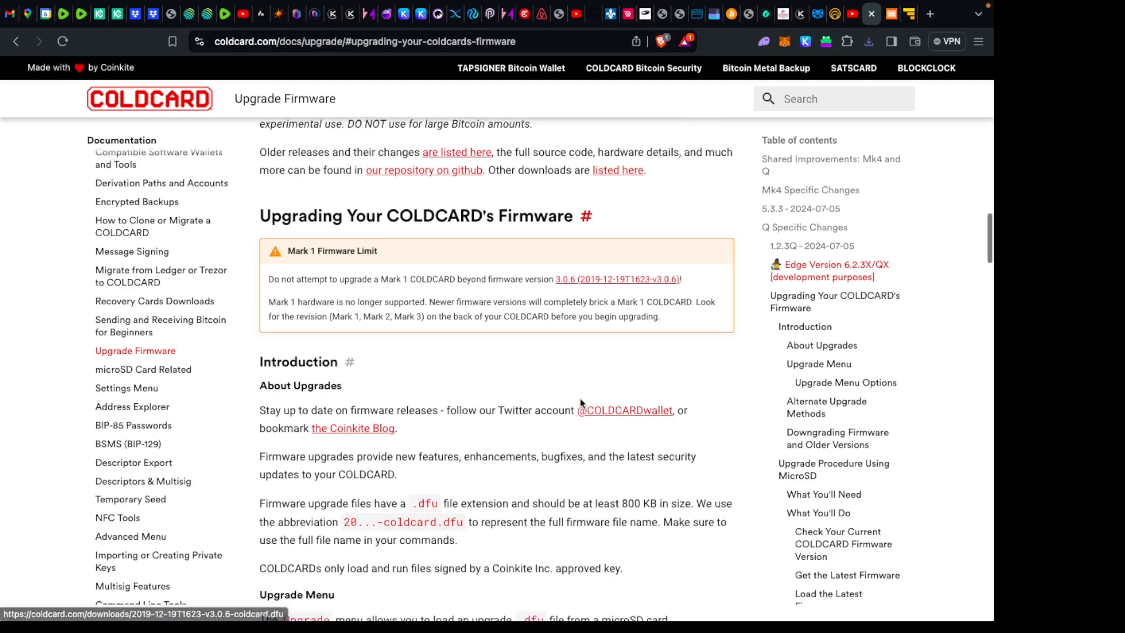
scroll(down, 3)
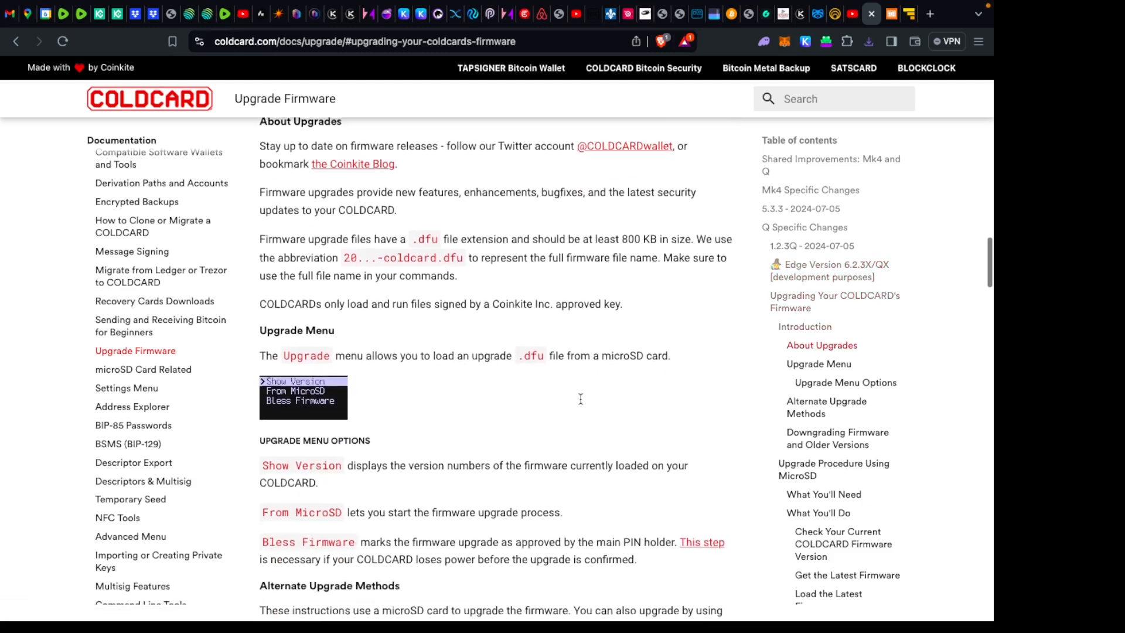
scroll(down, 3)
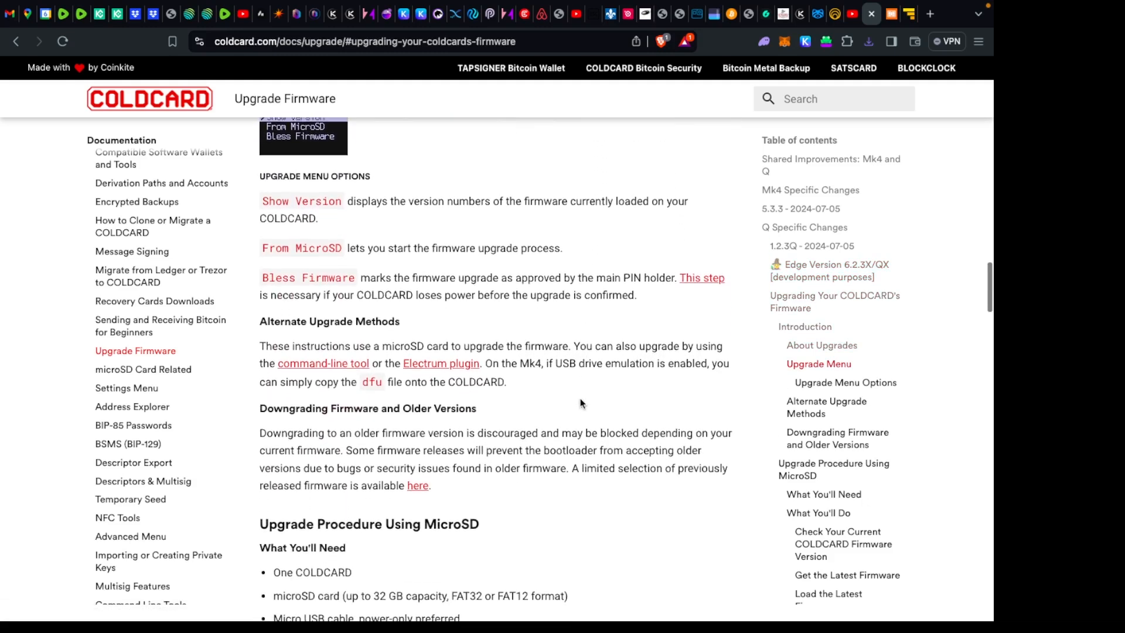
scroll(down, 3)
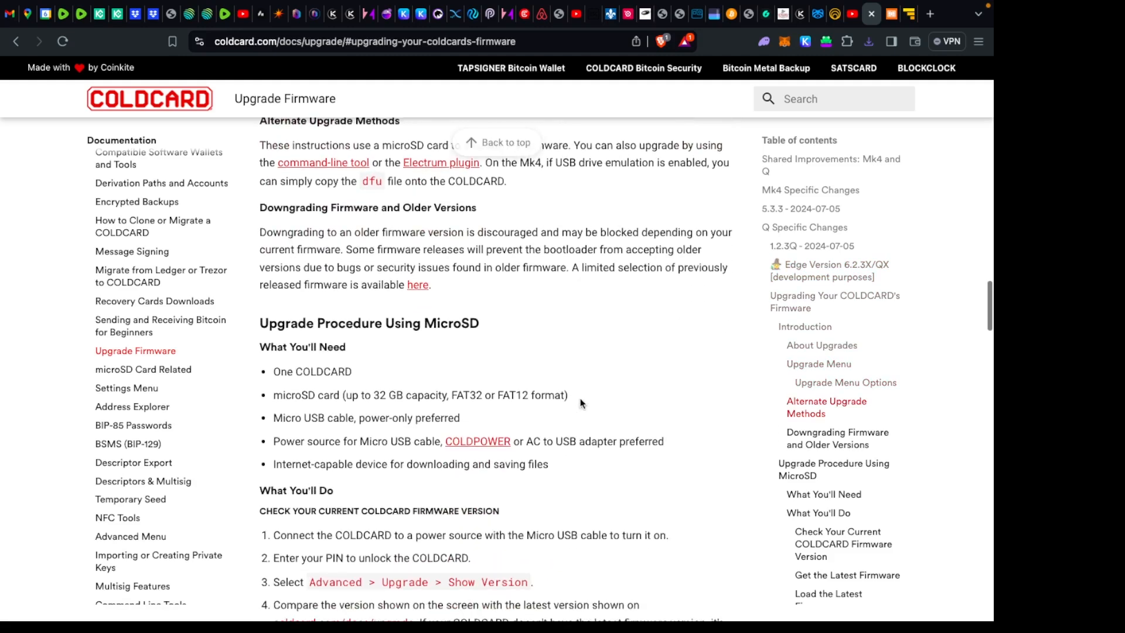
scroll(down, 3)
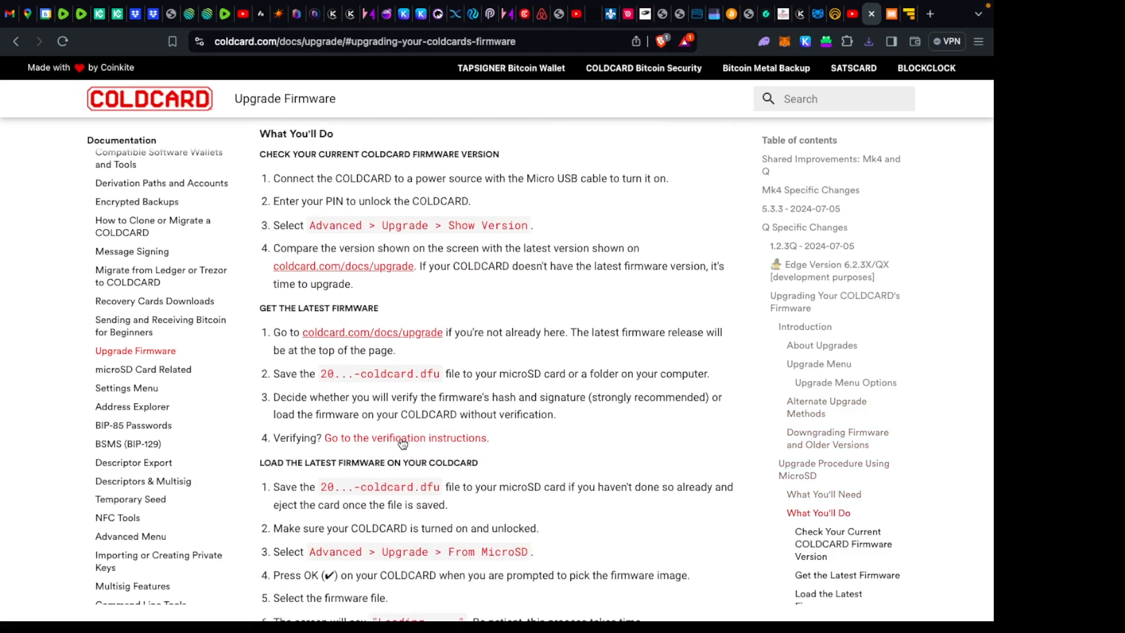
mouse_move(407, 437)
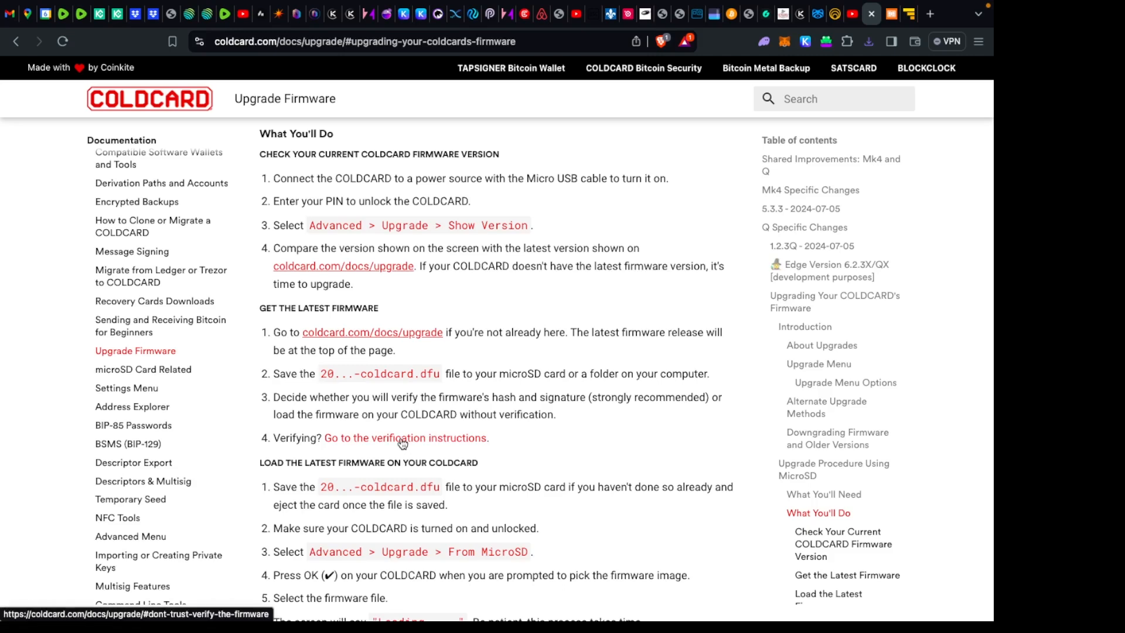
click(405, 437)
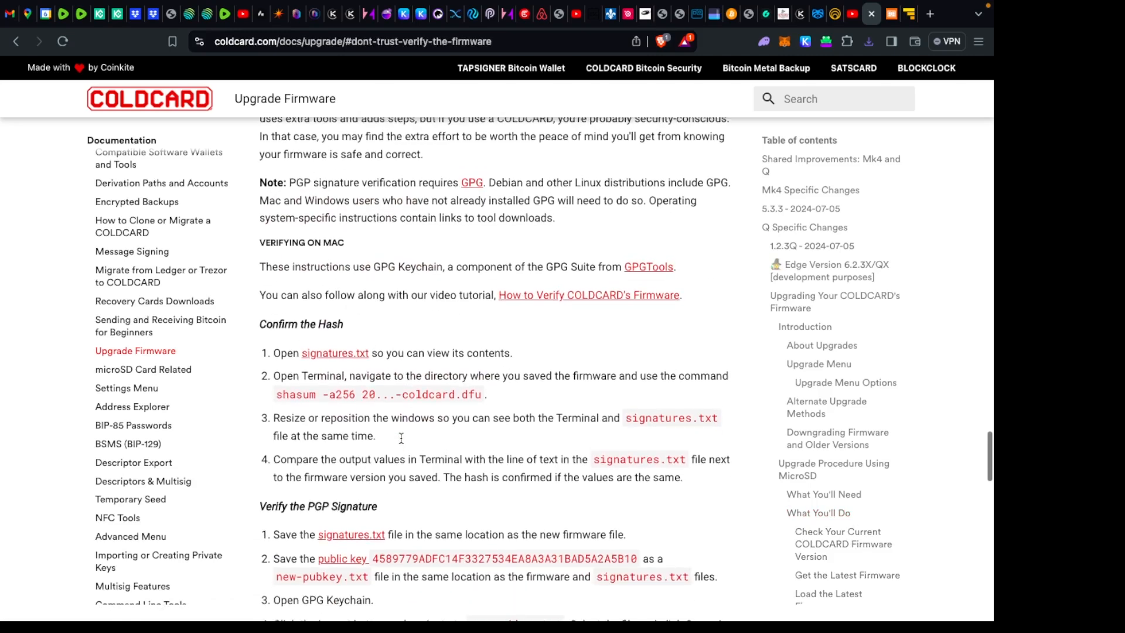
- Open the signatures.txt link under 'Confirm the Hash'
scroll(down, 3)
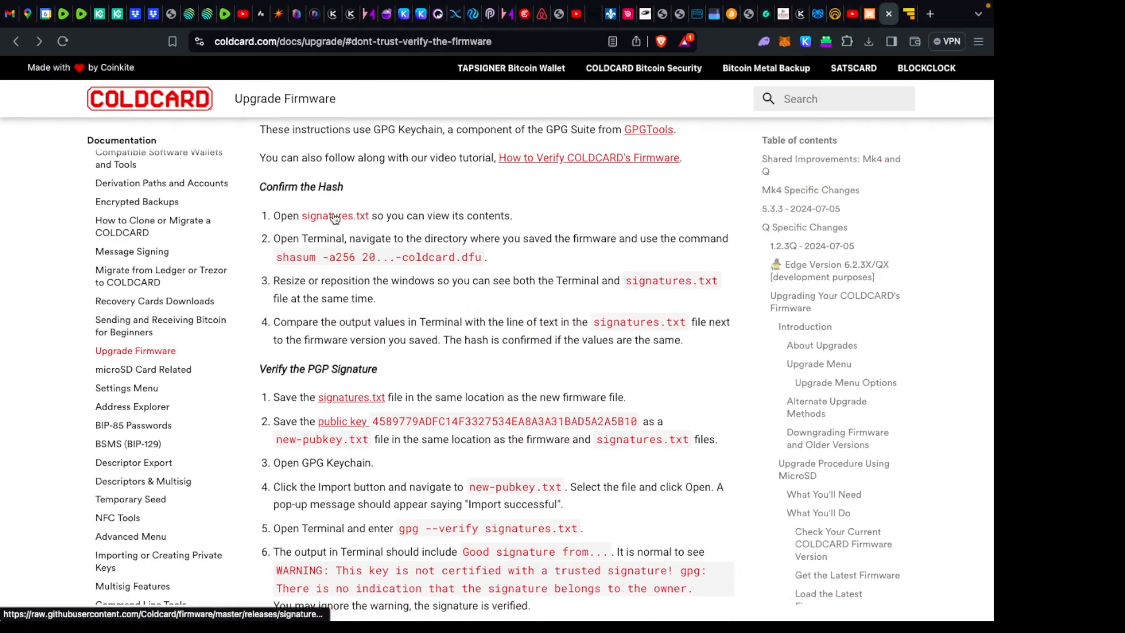
click(334, 216)
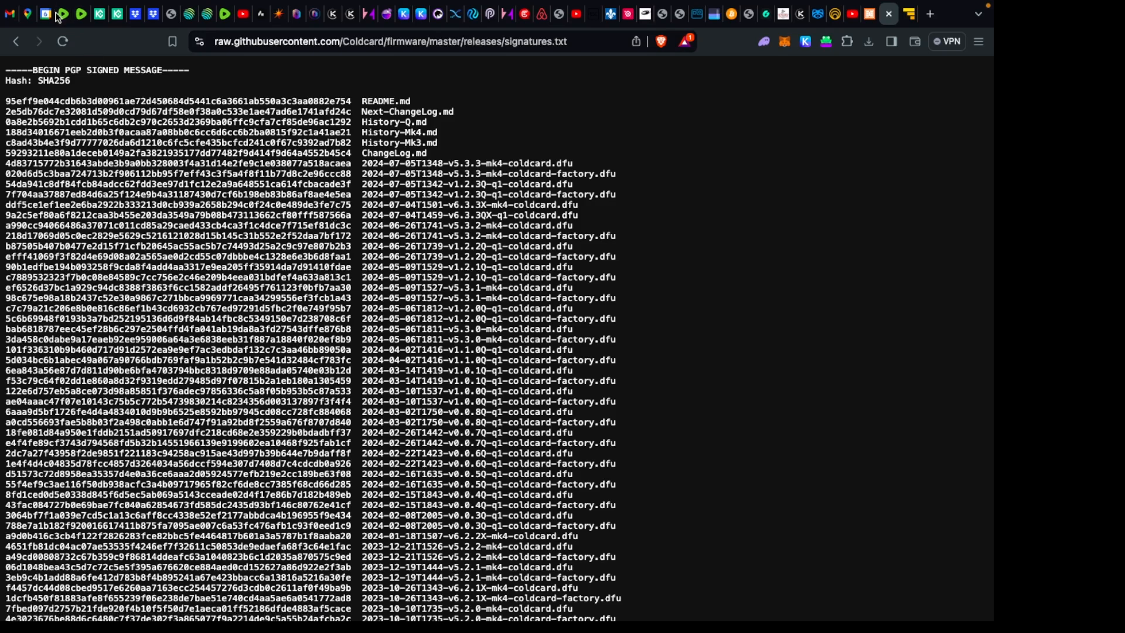
- Save the page as signatures.txt on SD MICRO and return to the documentation tab
click(84, 8)
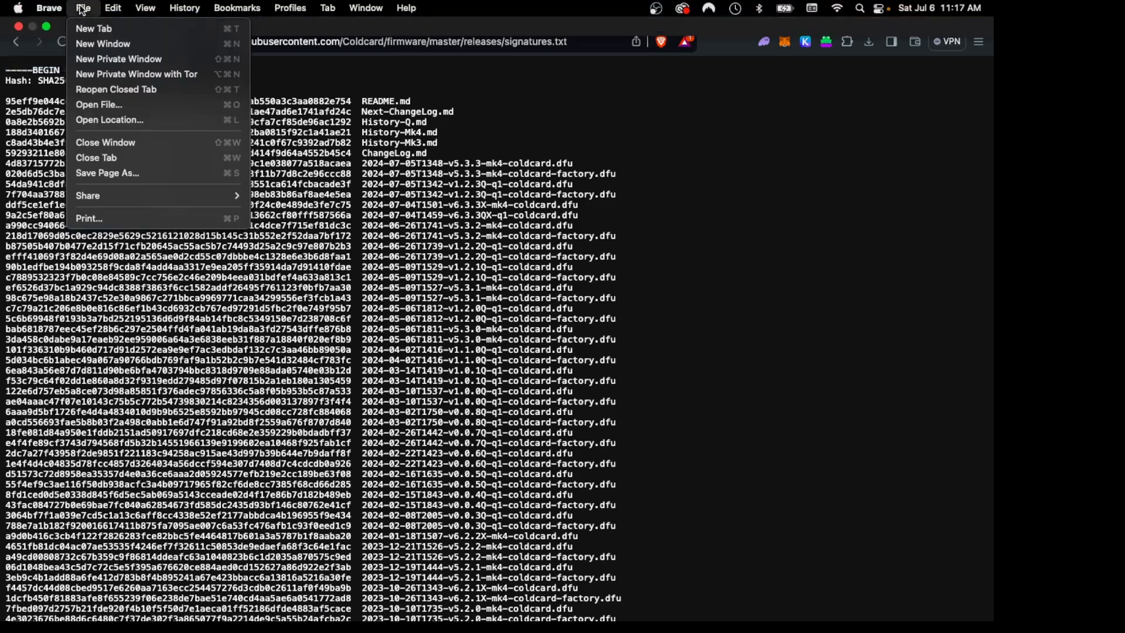
mouse_move(107, 174)
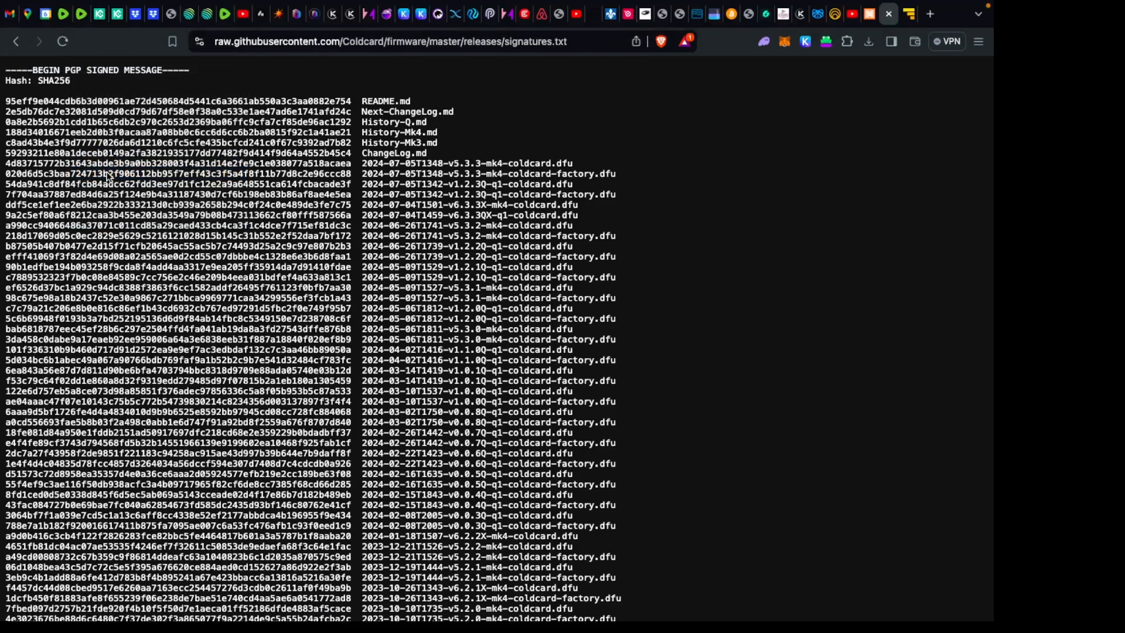
key(cmd+s)
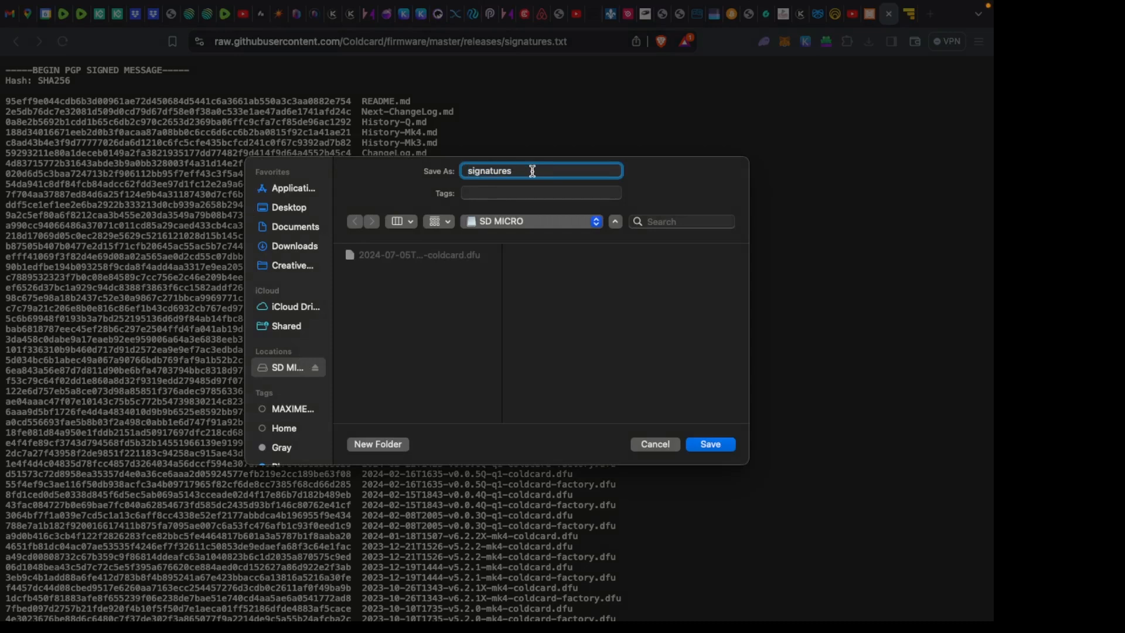
text(.txt)
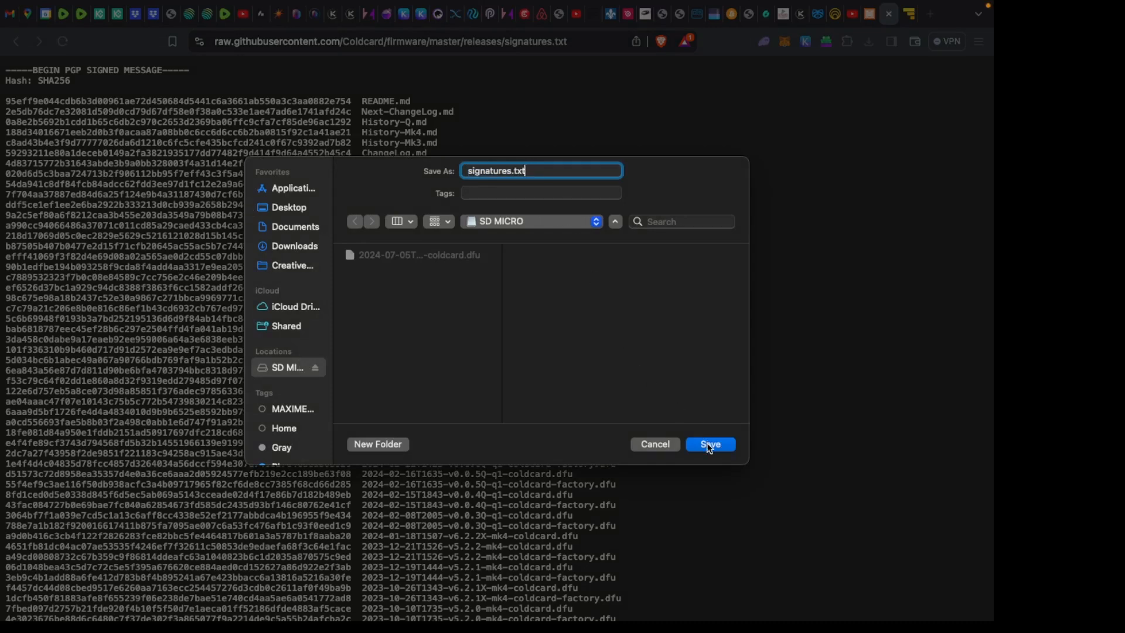
click(710, 443)
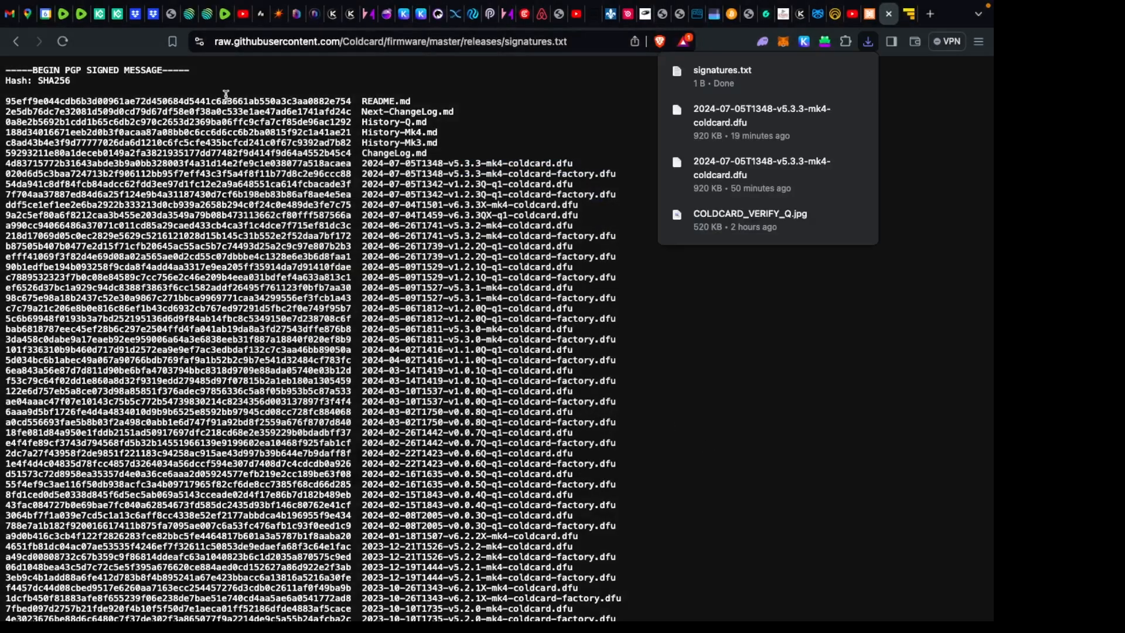
click(15, 41)
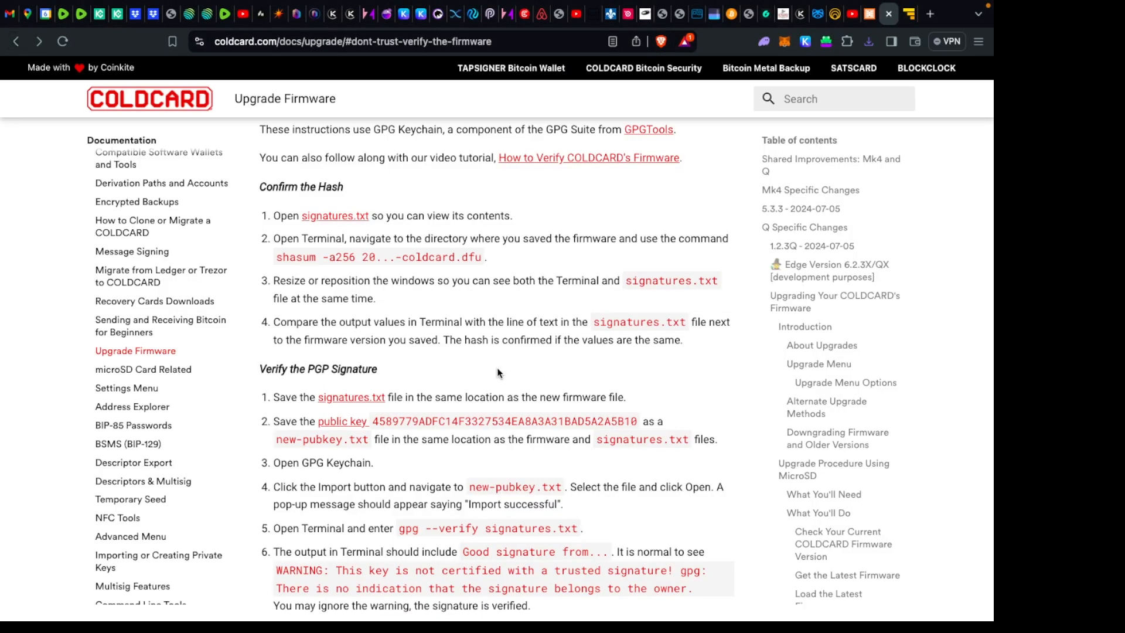
- Open the COLDCARD signing public key and save the .asc file to SD MICRO
scroll(down, 3)
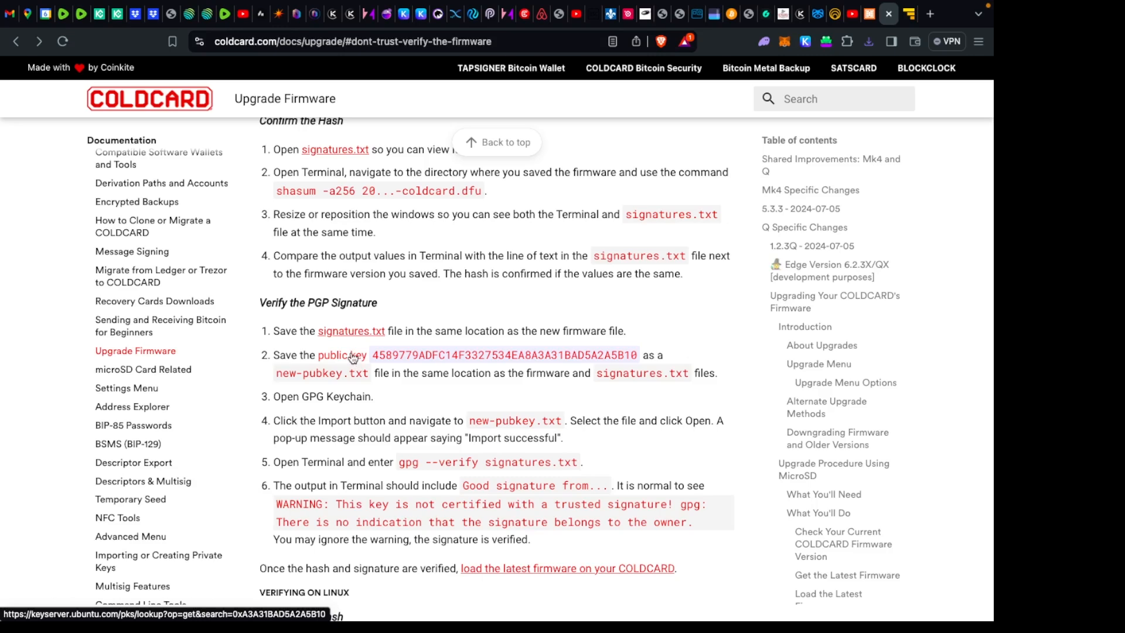
click(351, 355)
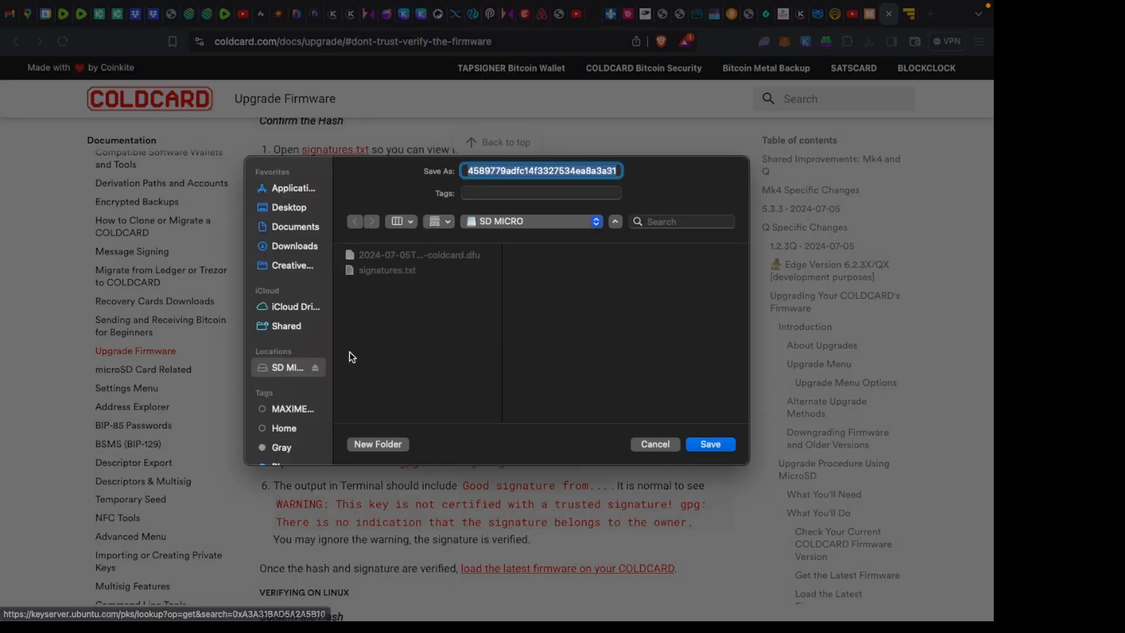
mouse_move(491, 248)
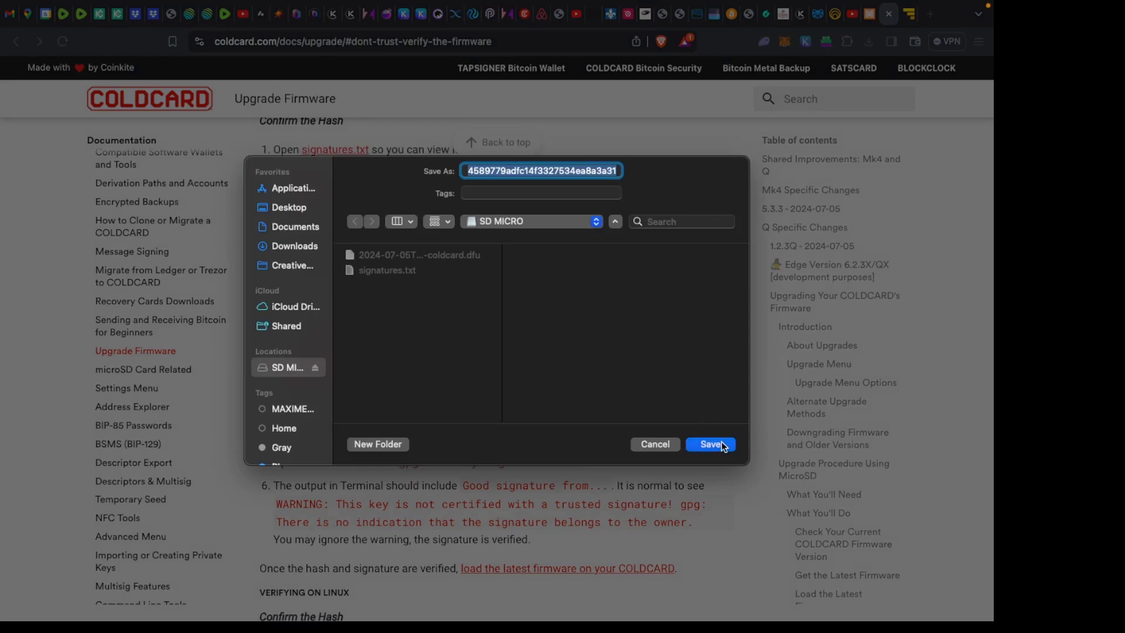
click(710, 443)
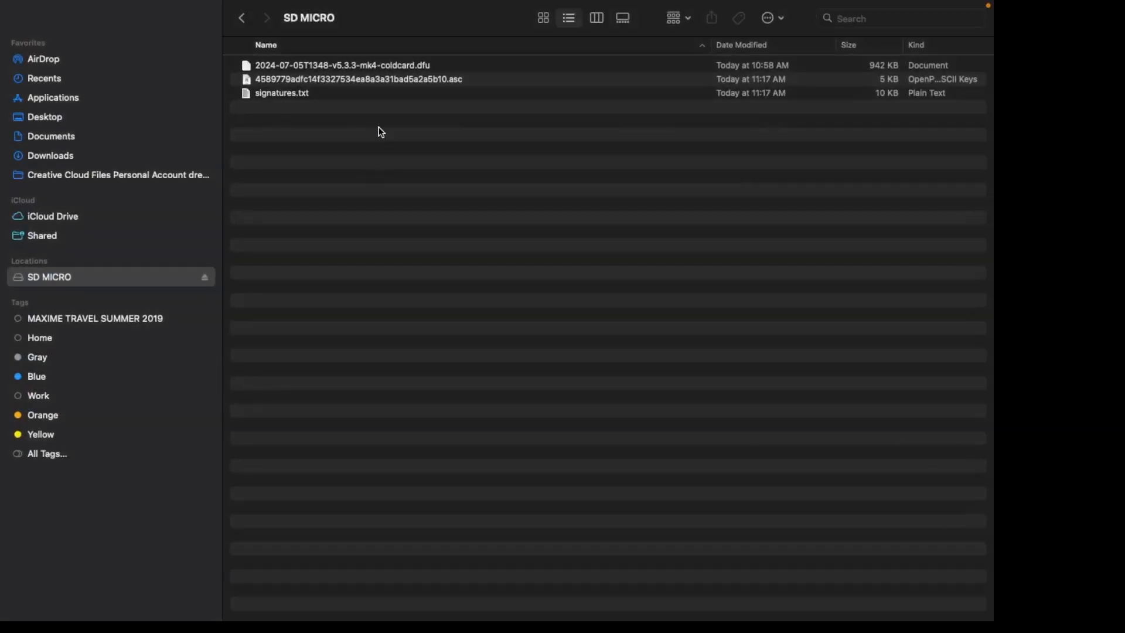
mouse_move(415, 64)
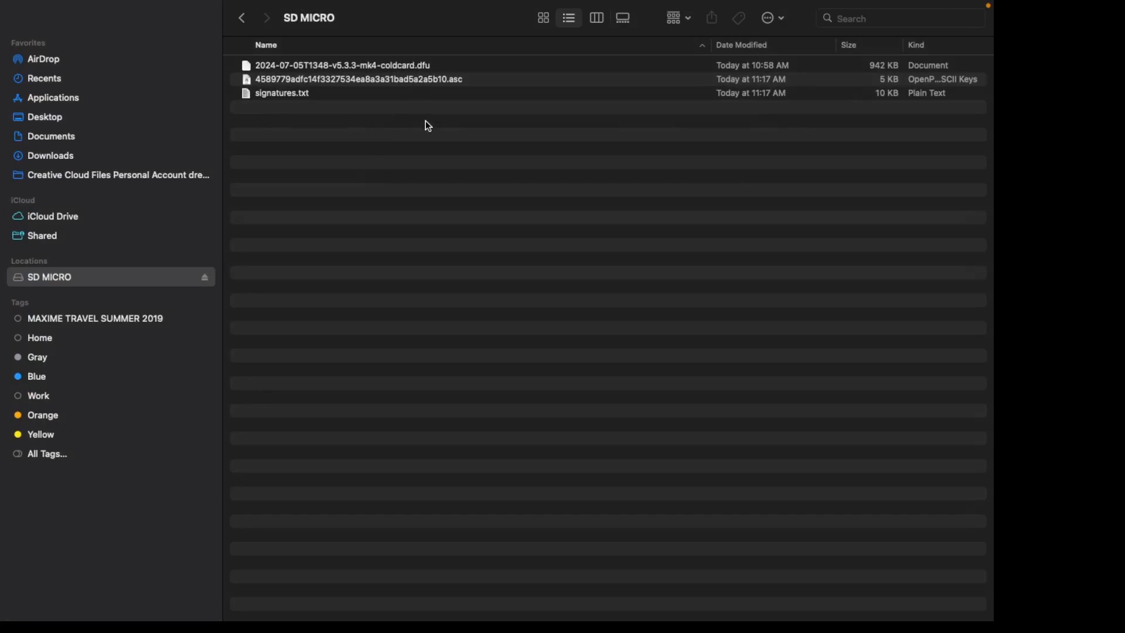
mouse_move(458, 98)
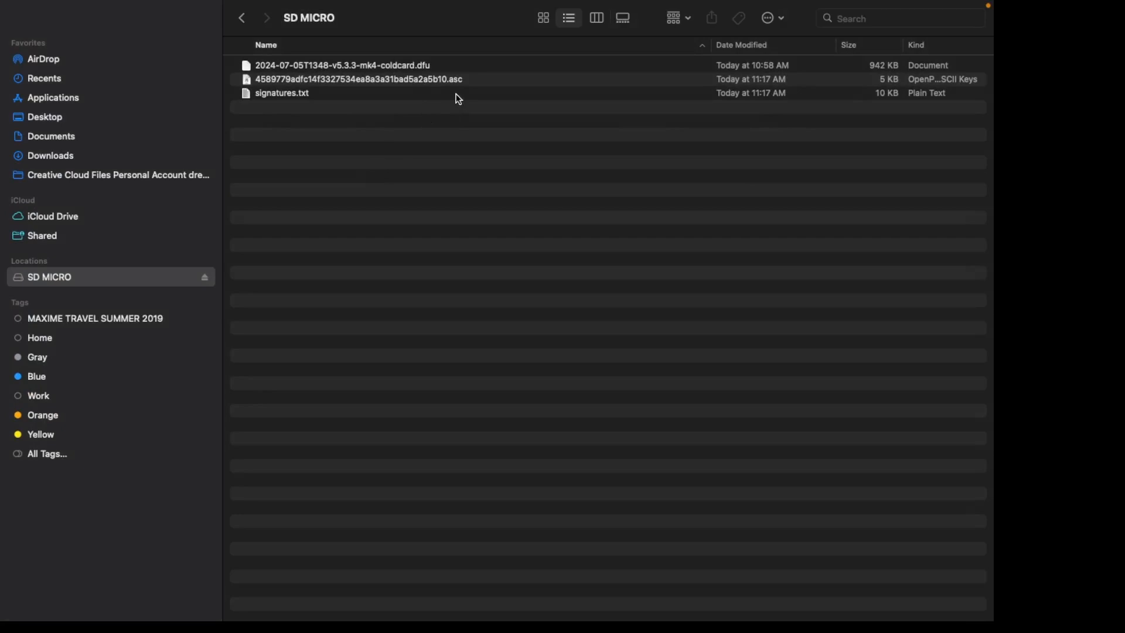
mouse_move(312, 100)
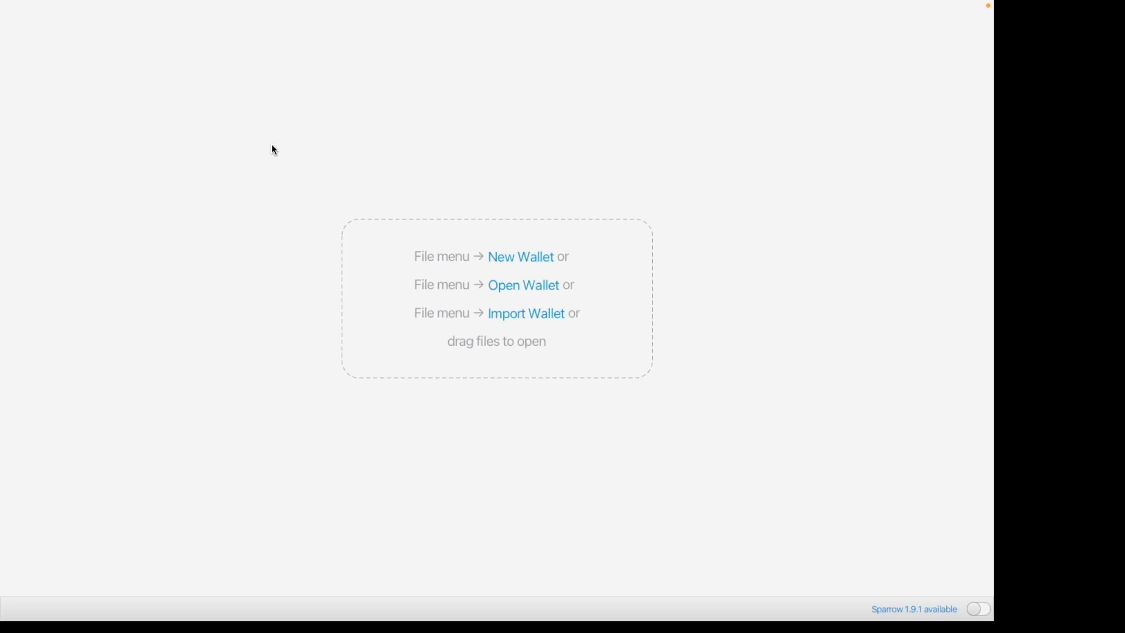
mouse_move(244, 72)
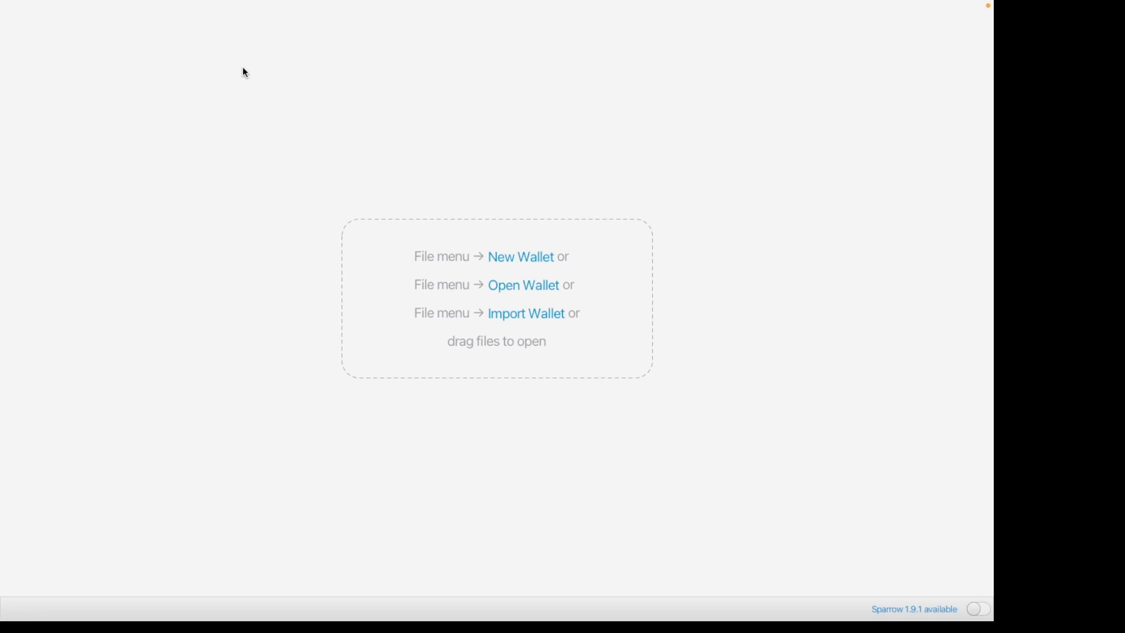
mouse_move(445, 177)
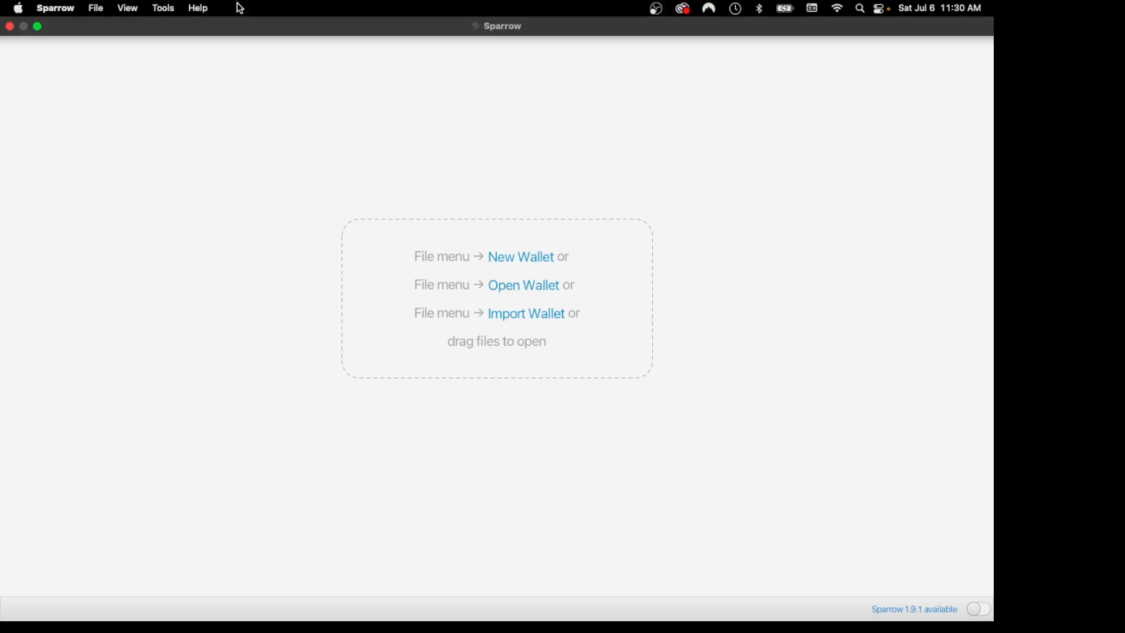
- Choose Verify Download from Sparrow's Tools menu
click(161, 9)
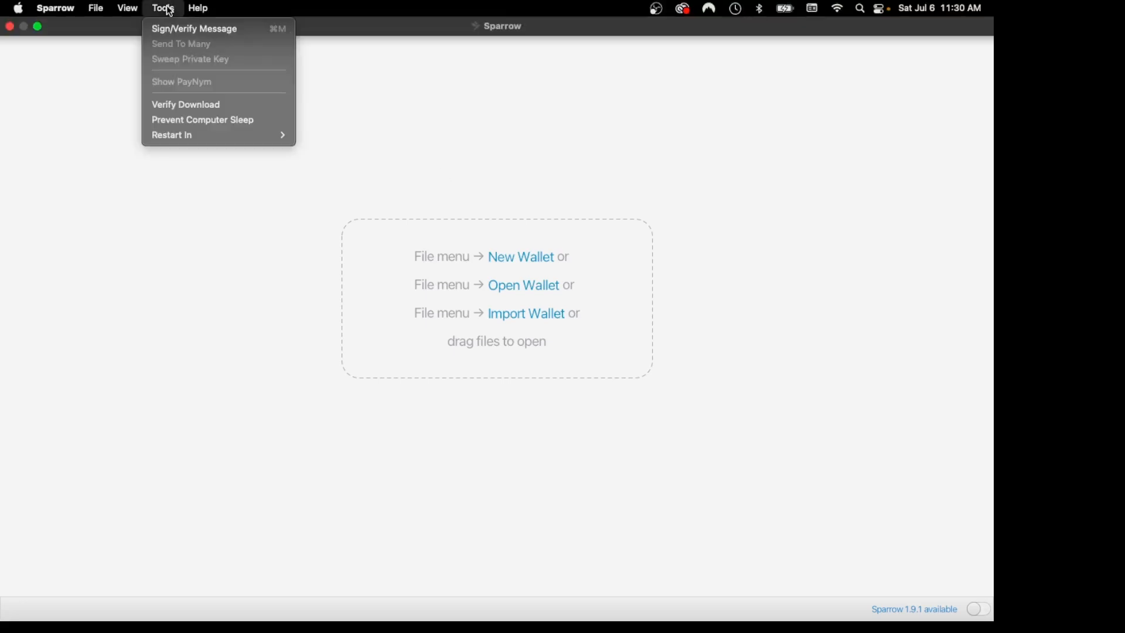
mouse_move(185, 104)
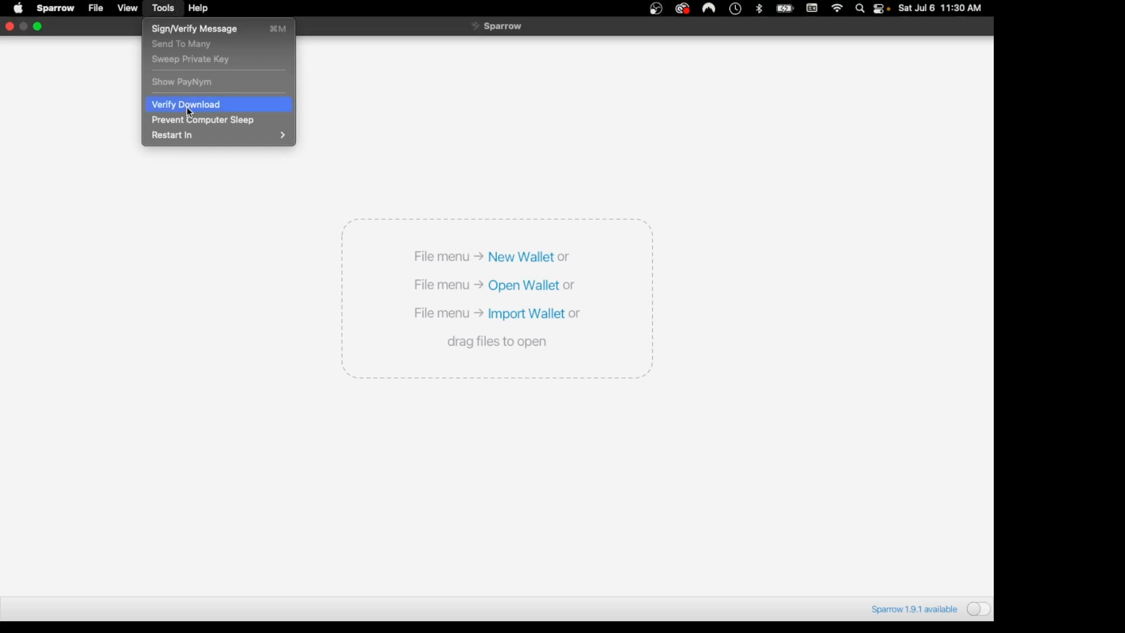
click(185, 104)
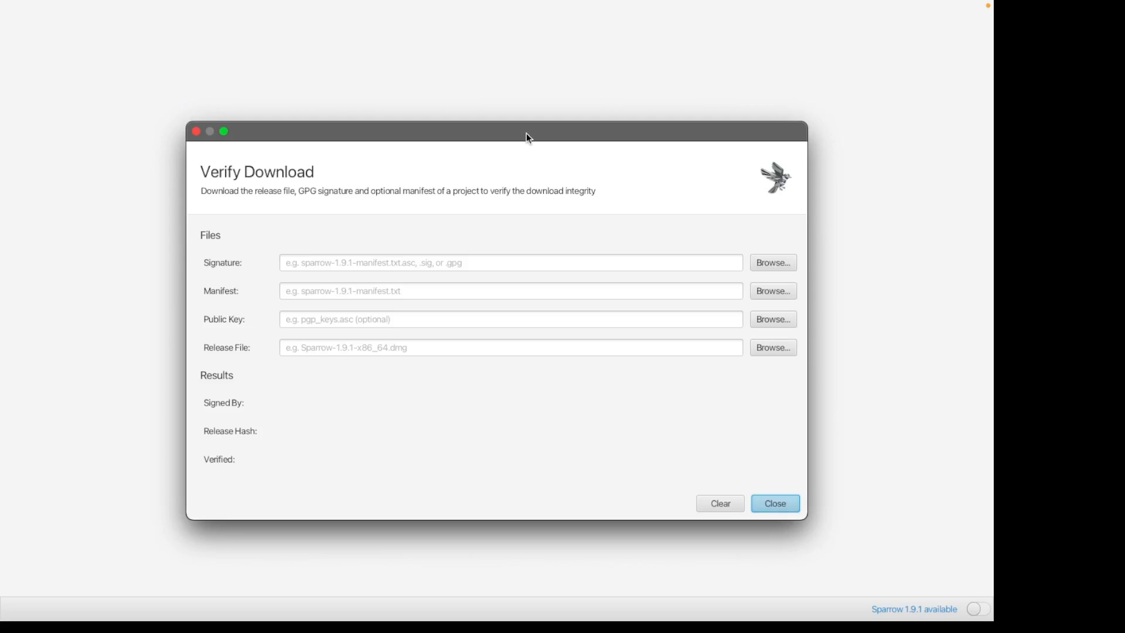
mouse_move(746, 294)
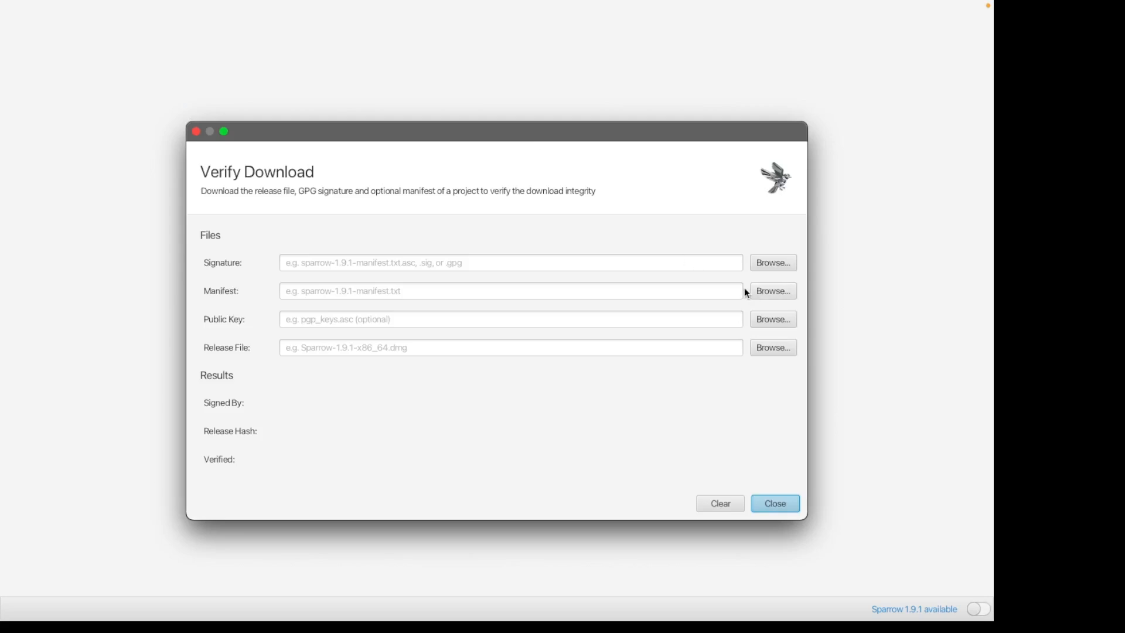
mouse_move(772, 262)
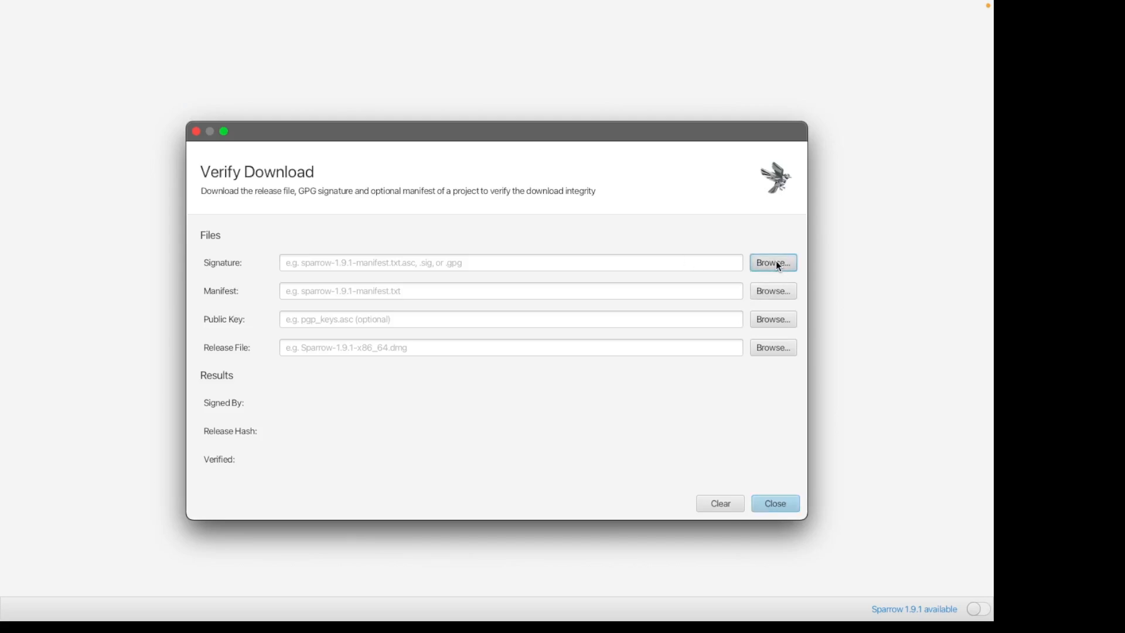
- Load the .asc key as the Signature and signatures.txt as the Manifest
click(772, 261)
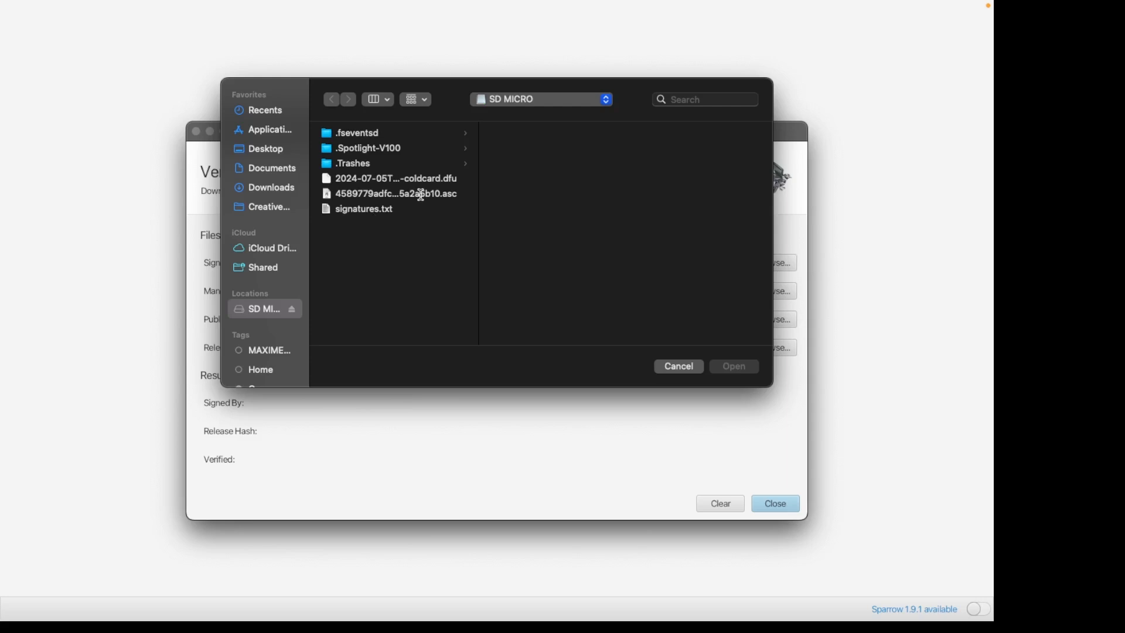
click(395, 194)
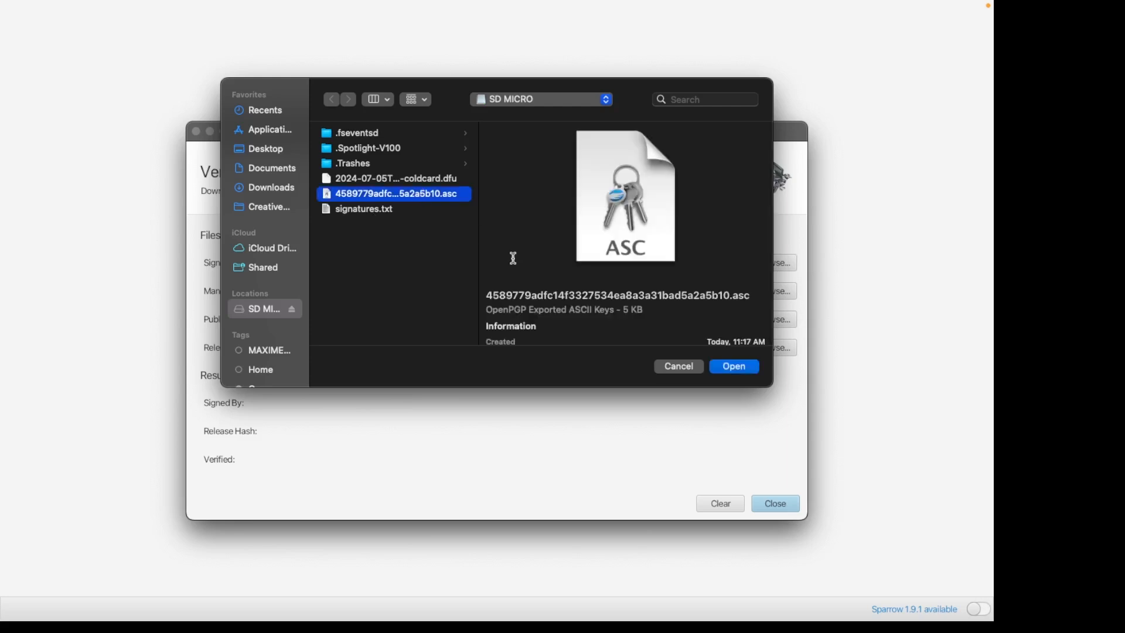
click(732, 365)
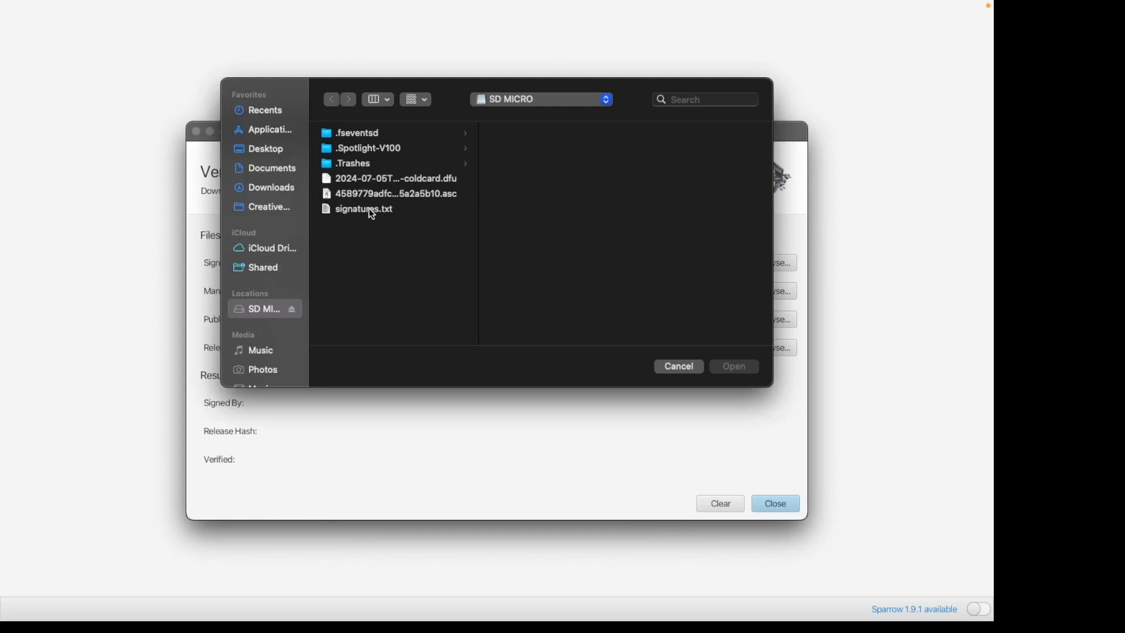
click(363, 209)
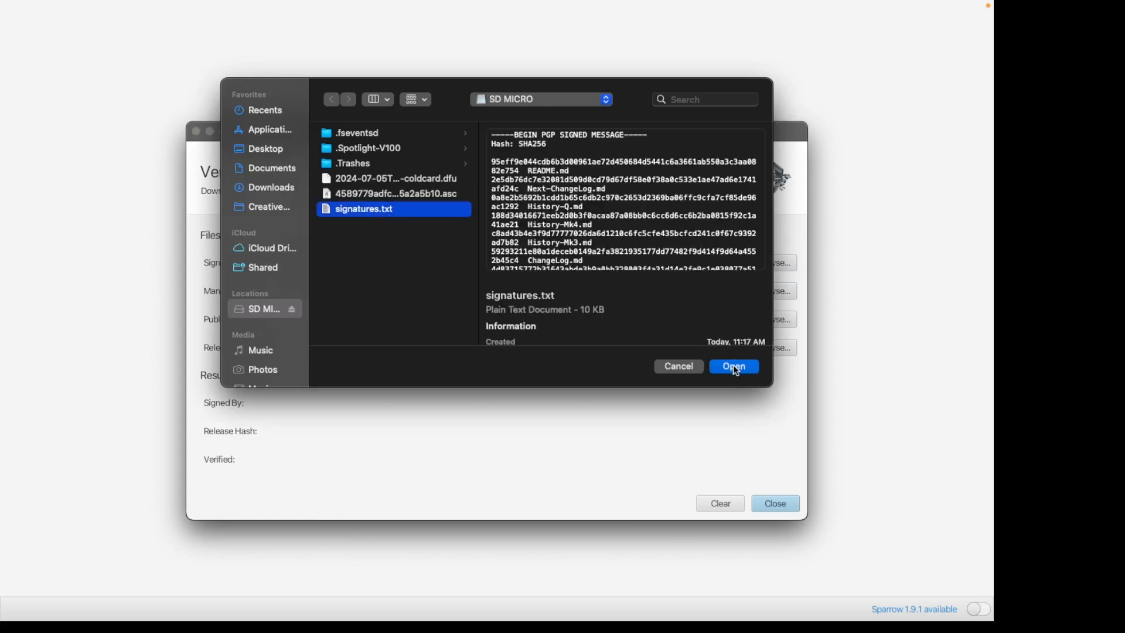
click(732, 366)
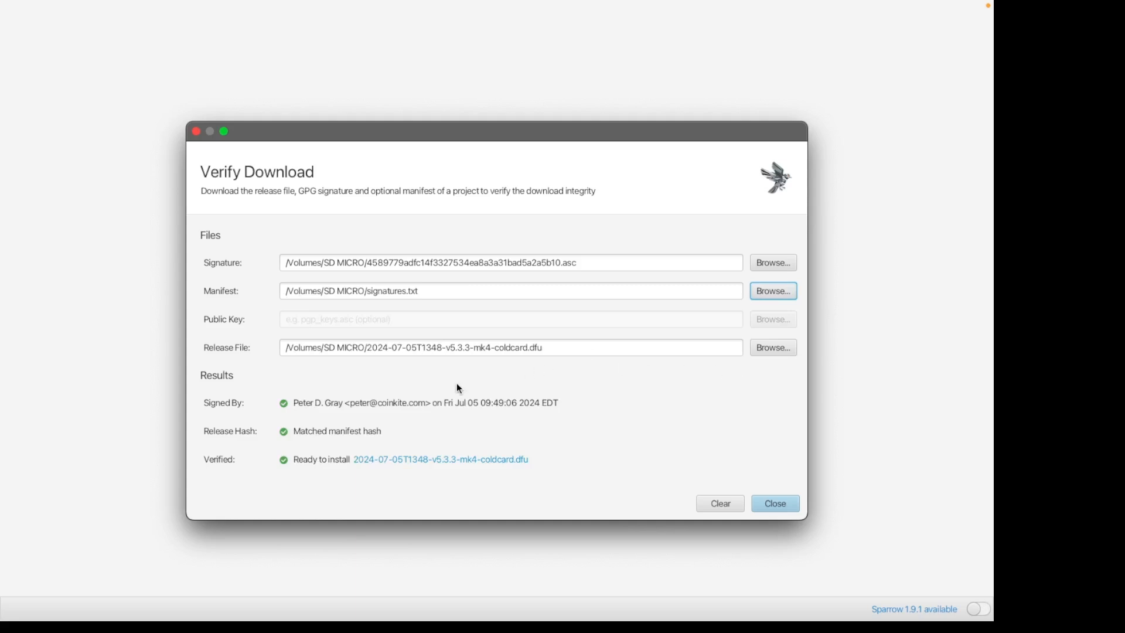
mouse_move(314, 417)
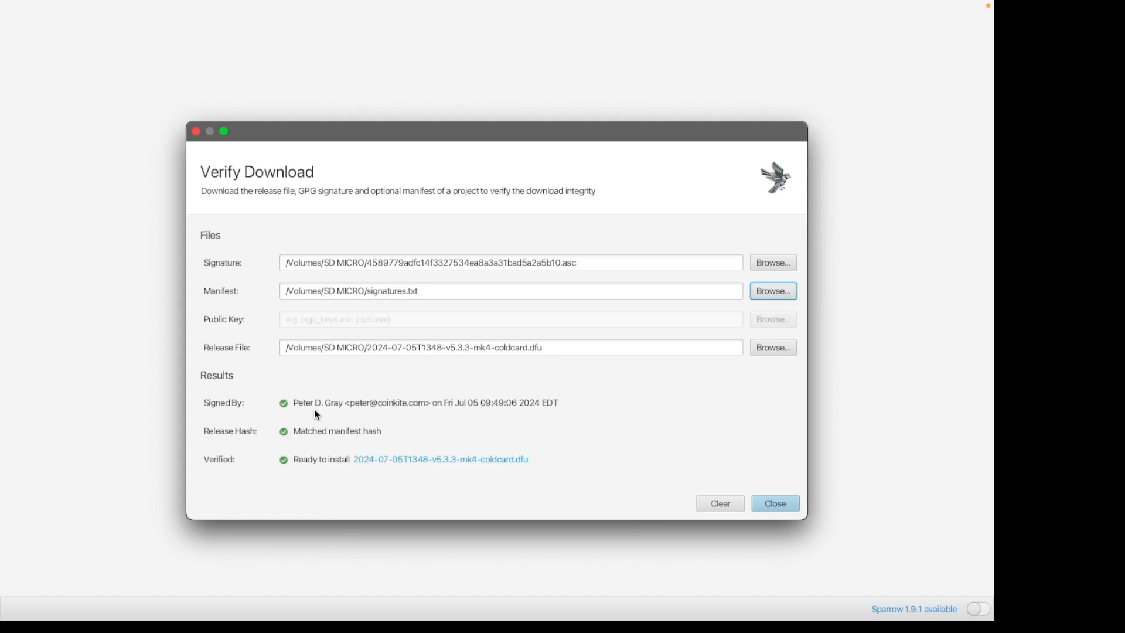
mouse_move(553, 412)
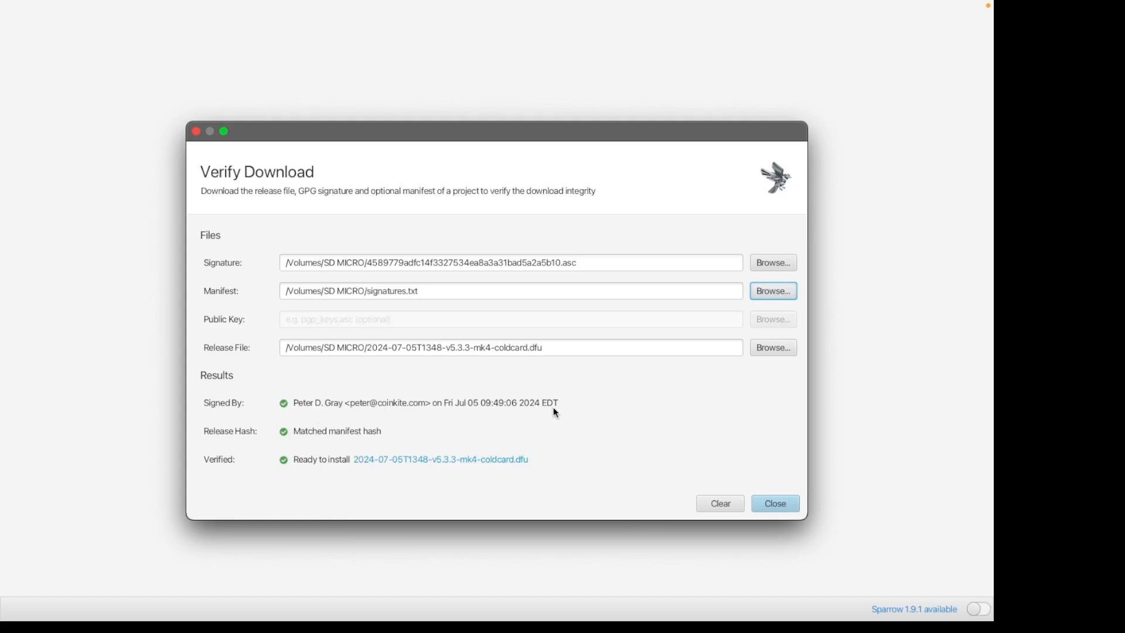
mouse_move(566, 439)
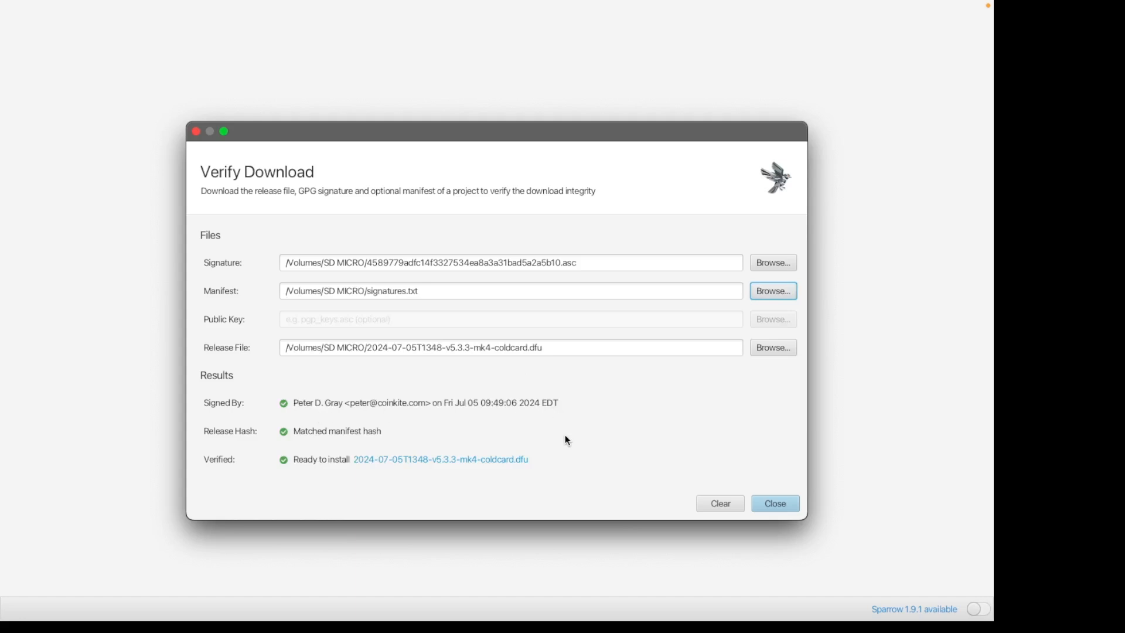
mouse_move(459, 446)
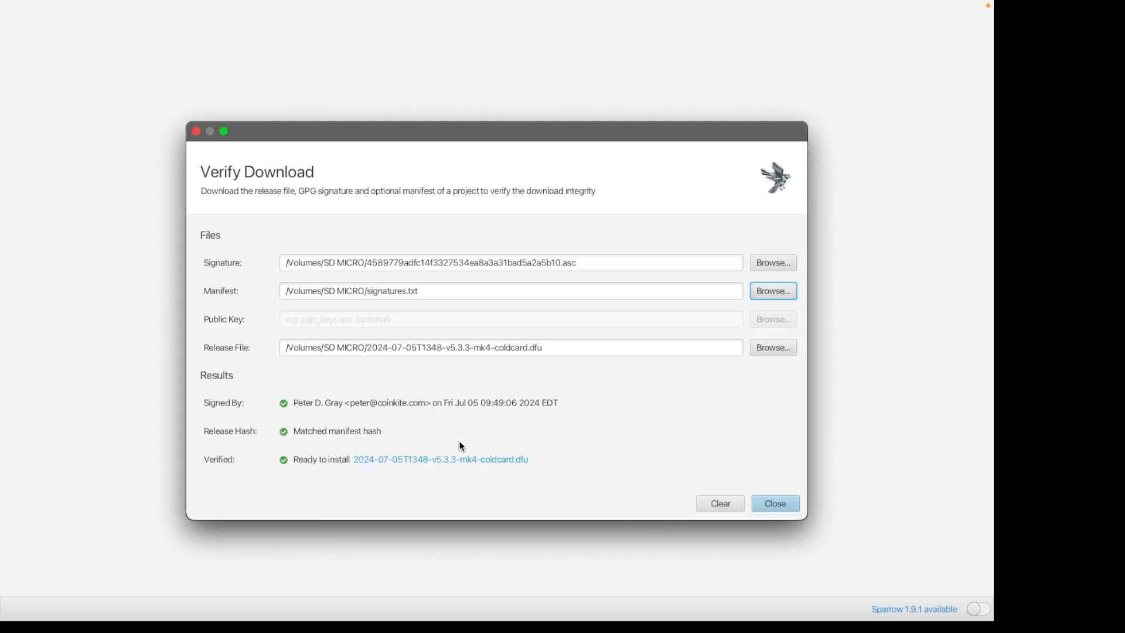
mouse_move(450, 447)
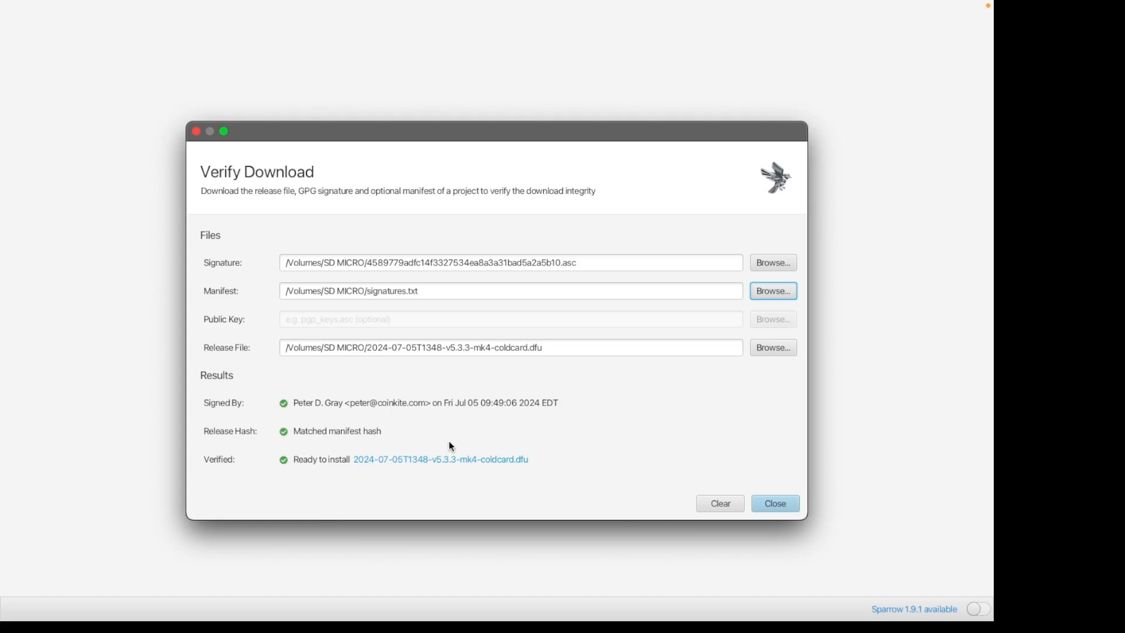